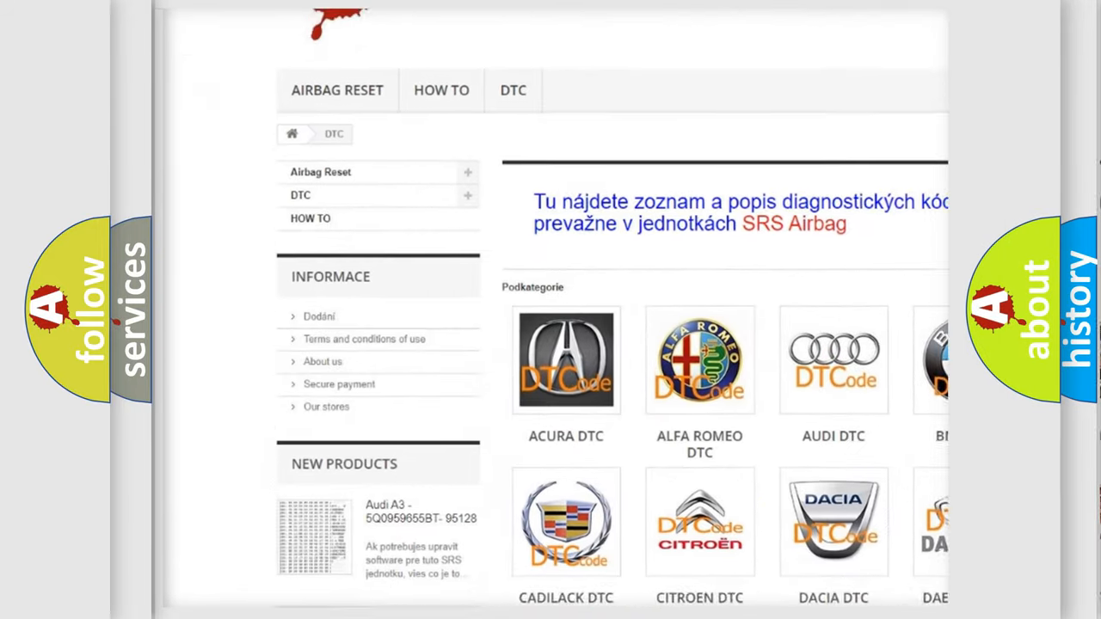
scroll(down, 3)
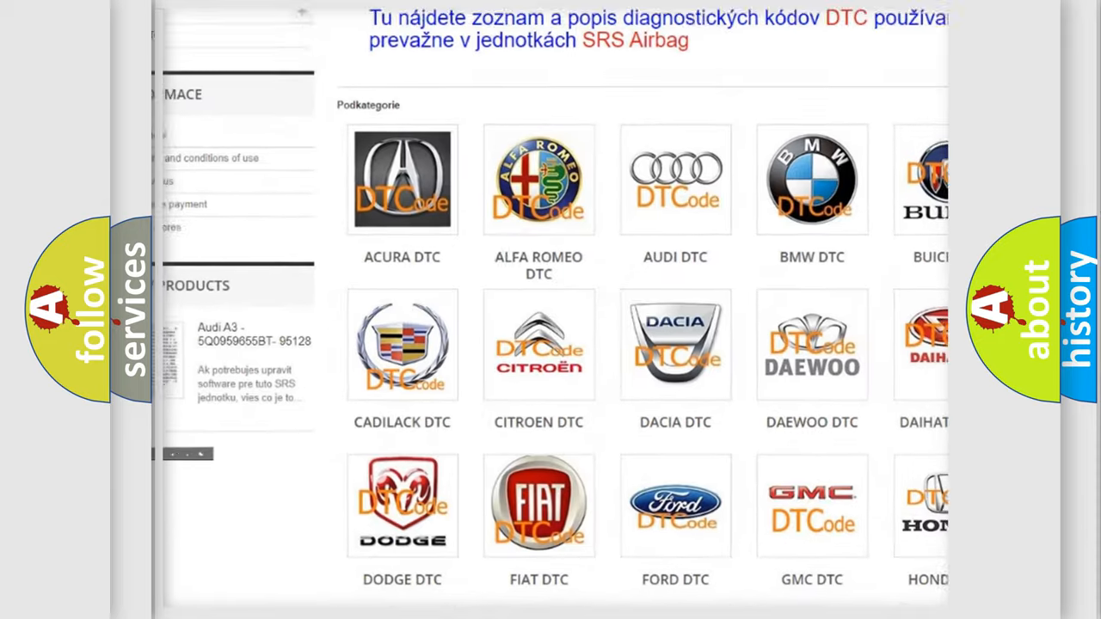
scroll(down, 3)
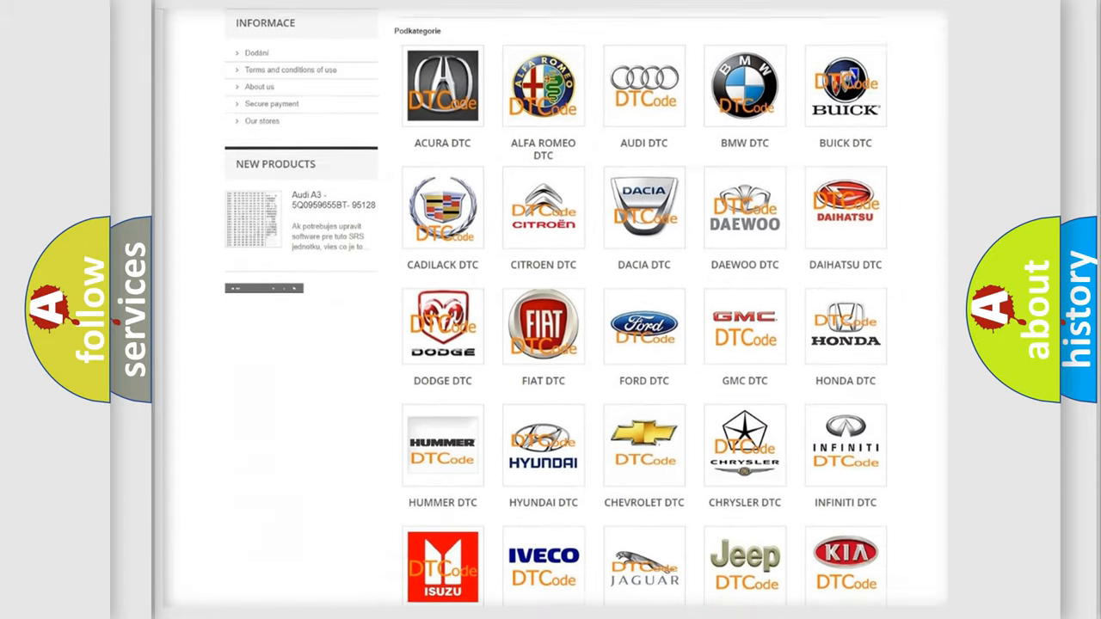
scroll(down, 3)
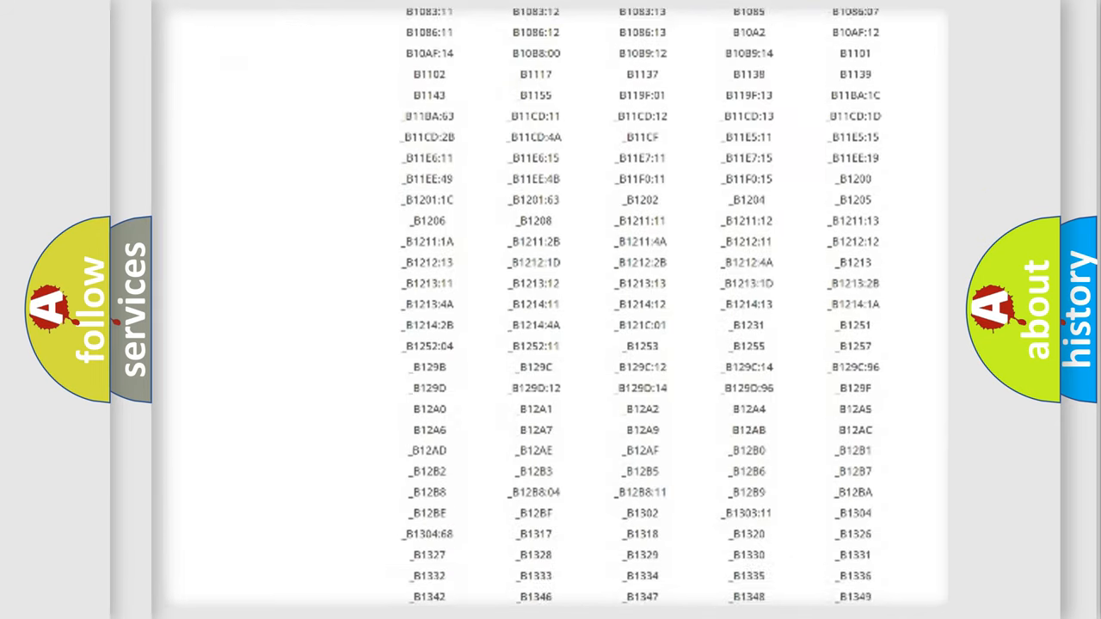
scroll(down, 3)
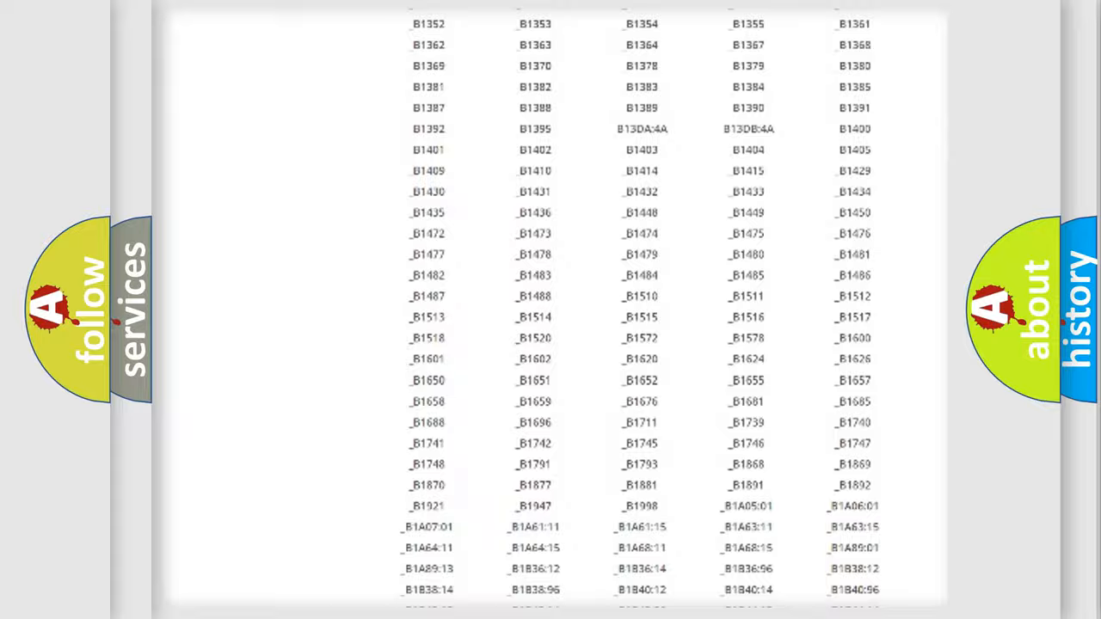